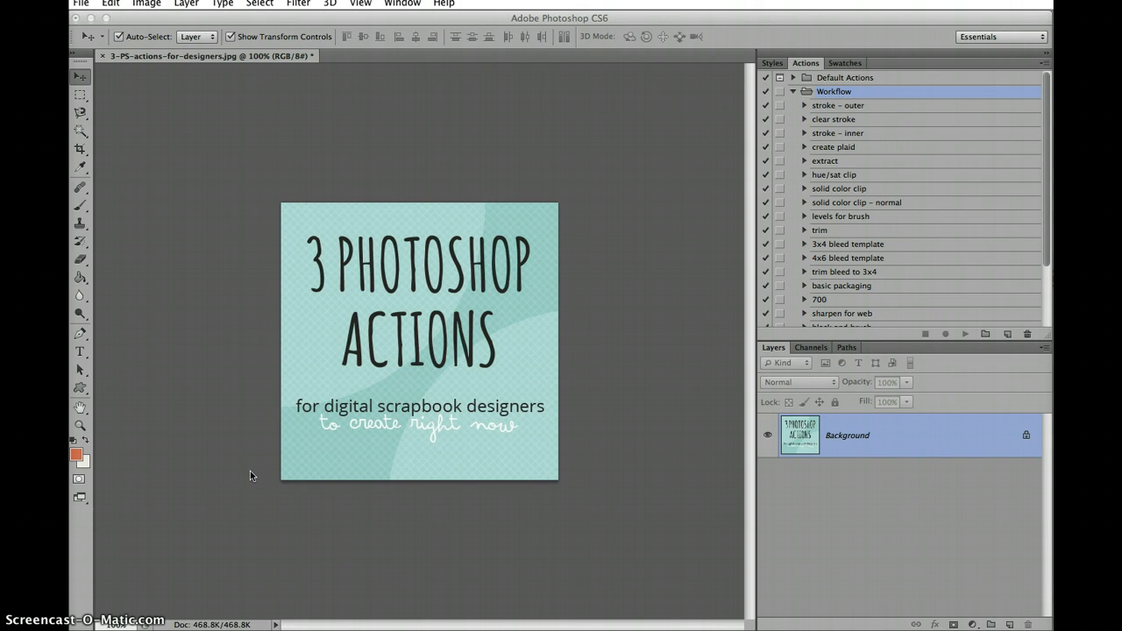
pyautogui.moveTo(614, 377)
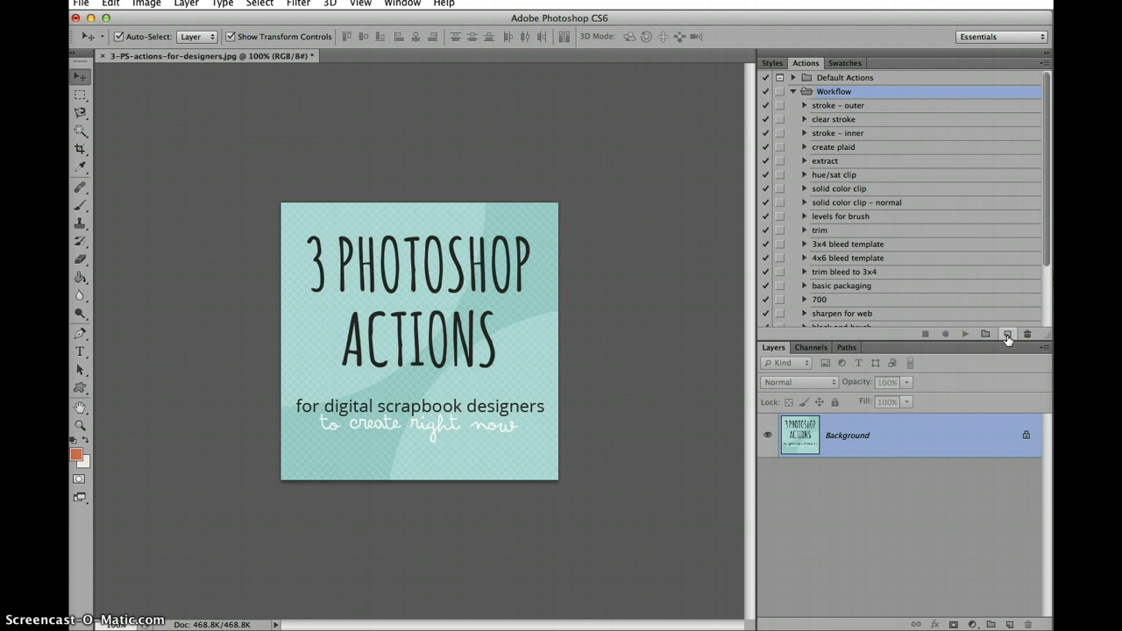
pyautogui.moveTo(1009, 335)
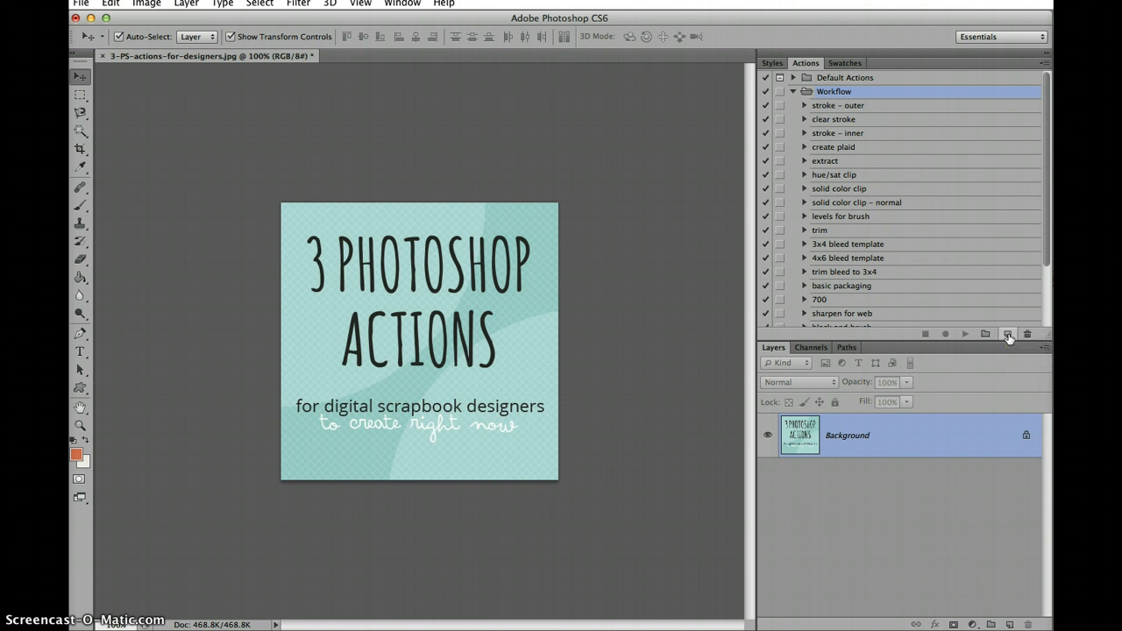
# Step: Create a new action named Duplicate in the Workflow set, assigned to F5, and begin recording
pyautogui.click(1006, 333)
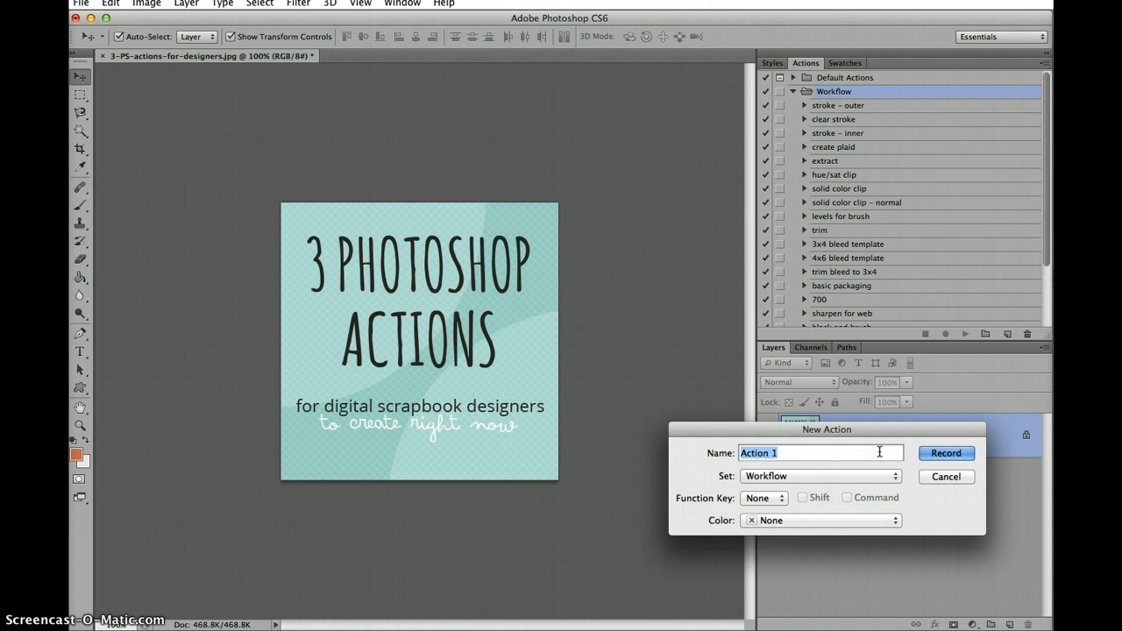
pyautogui.write('D')
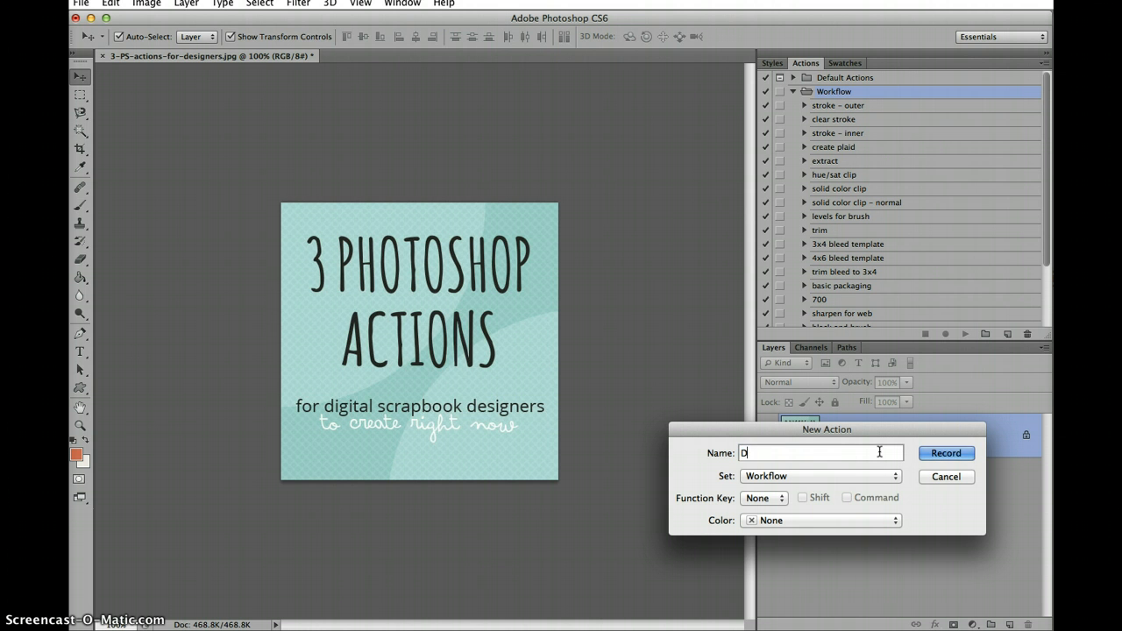
pyautogui.write('uplicate')
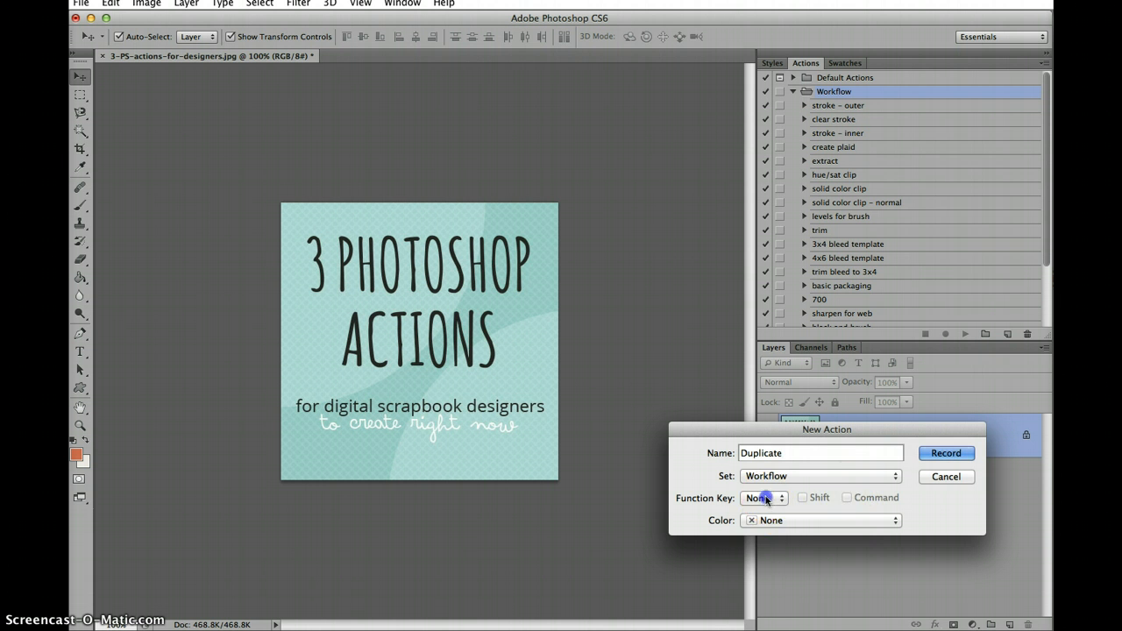
pyautogui.click(763, 498)
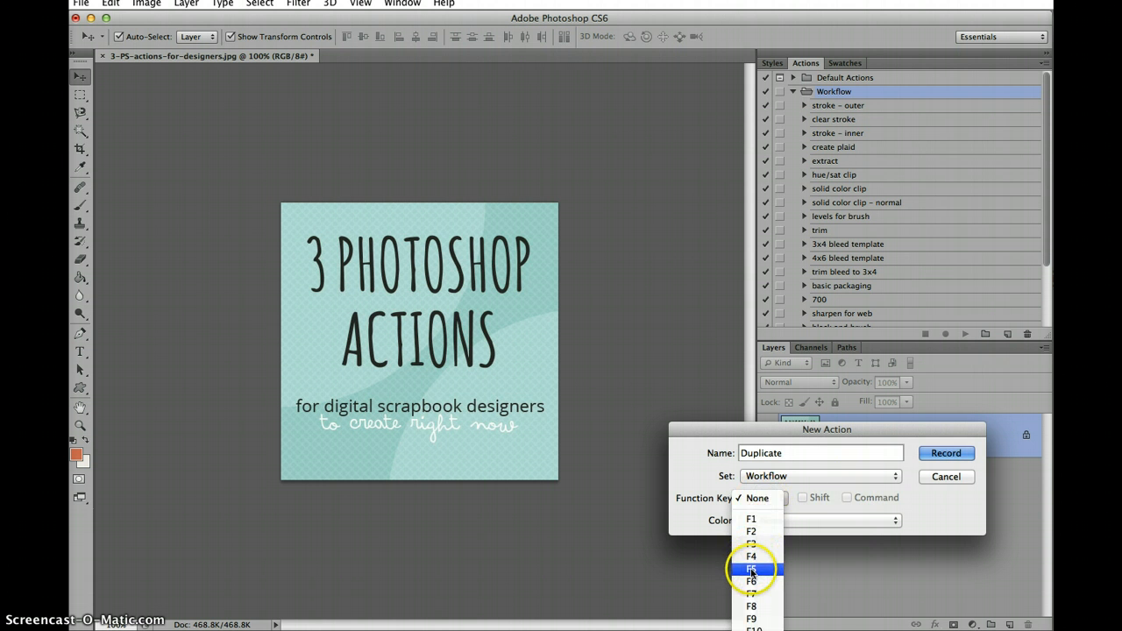
pyautogui.click(750, 568)
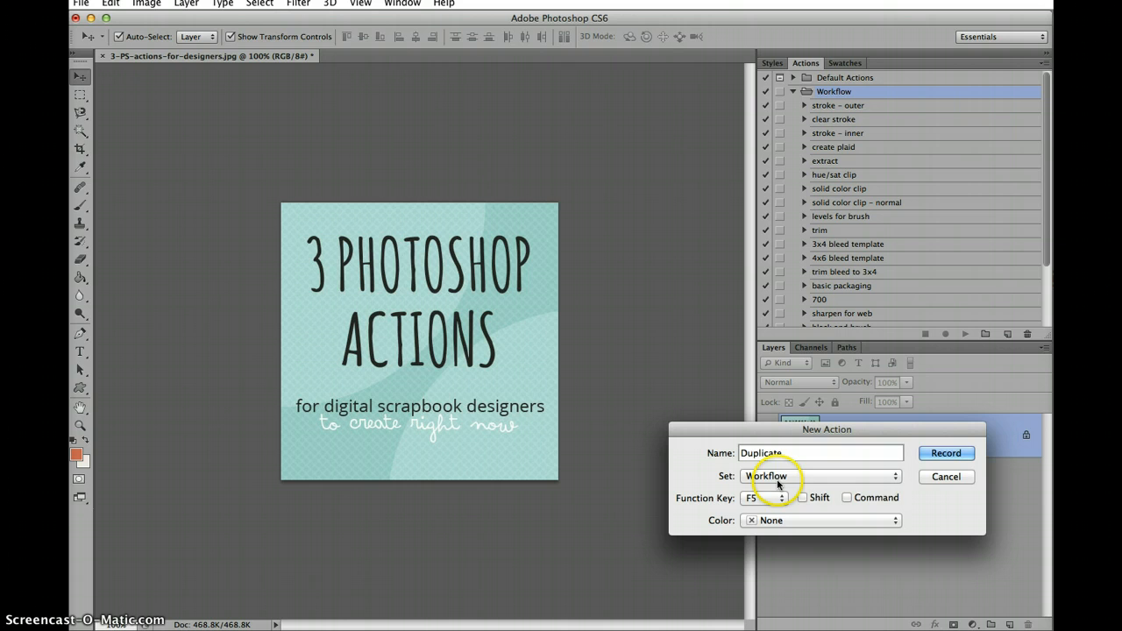
pyautogui.click(821, 477)
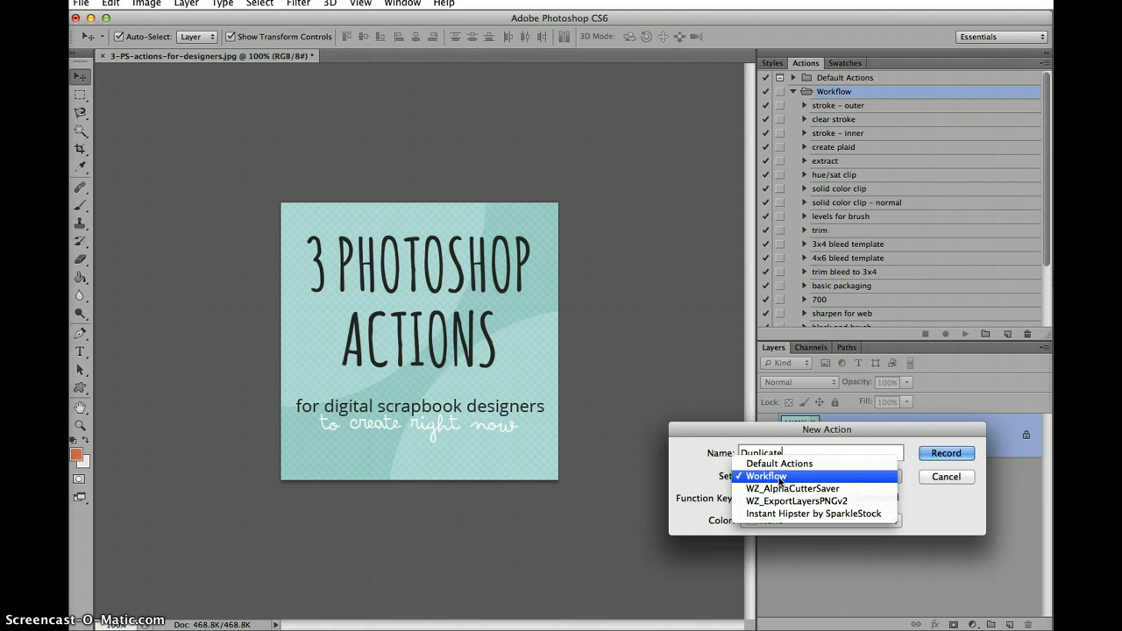
pyautogui.click(768, 477)
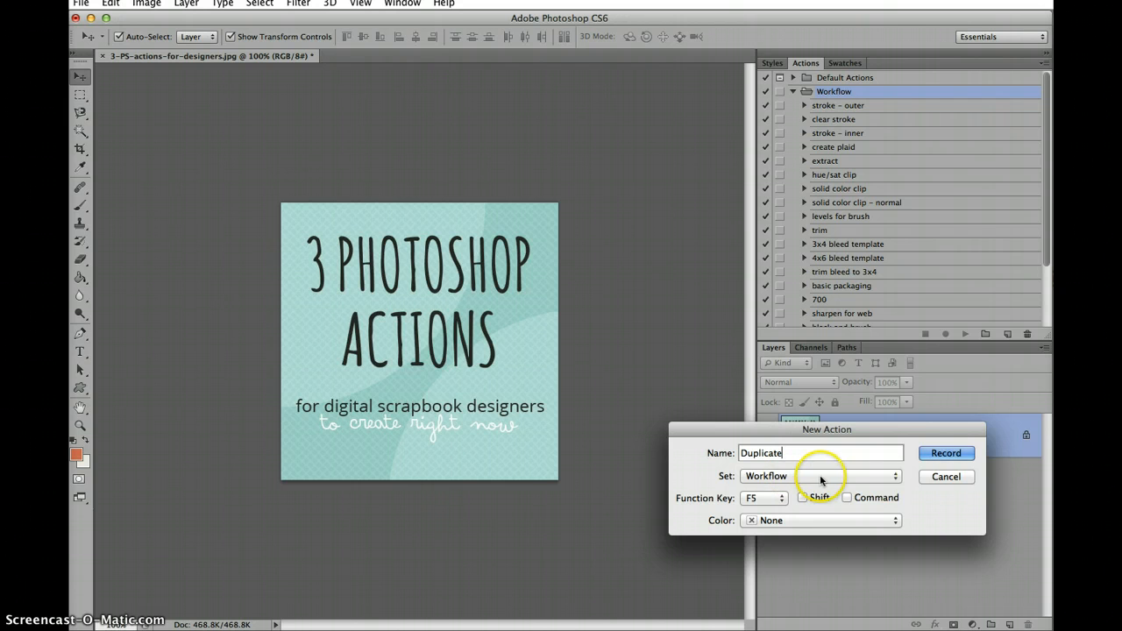
pyautogui.click(946, 452)
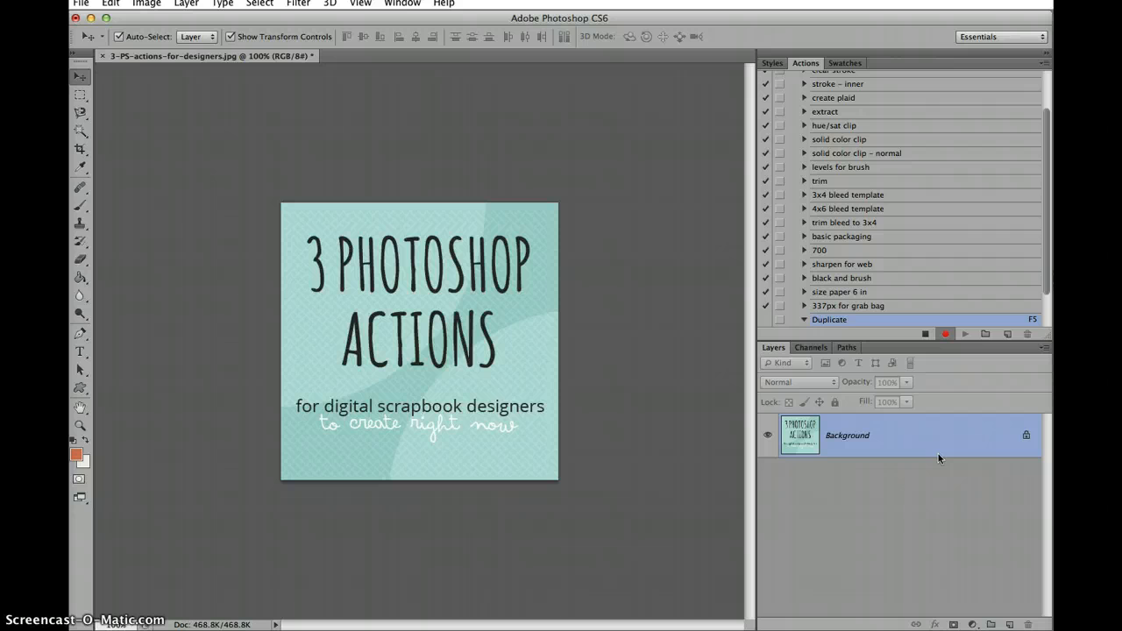
pyautogui.moveTo(676, 336)
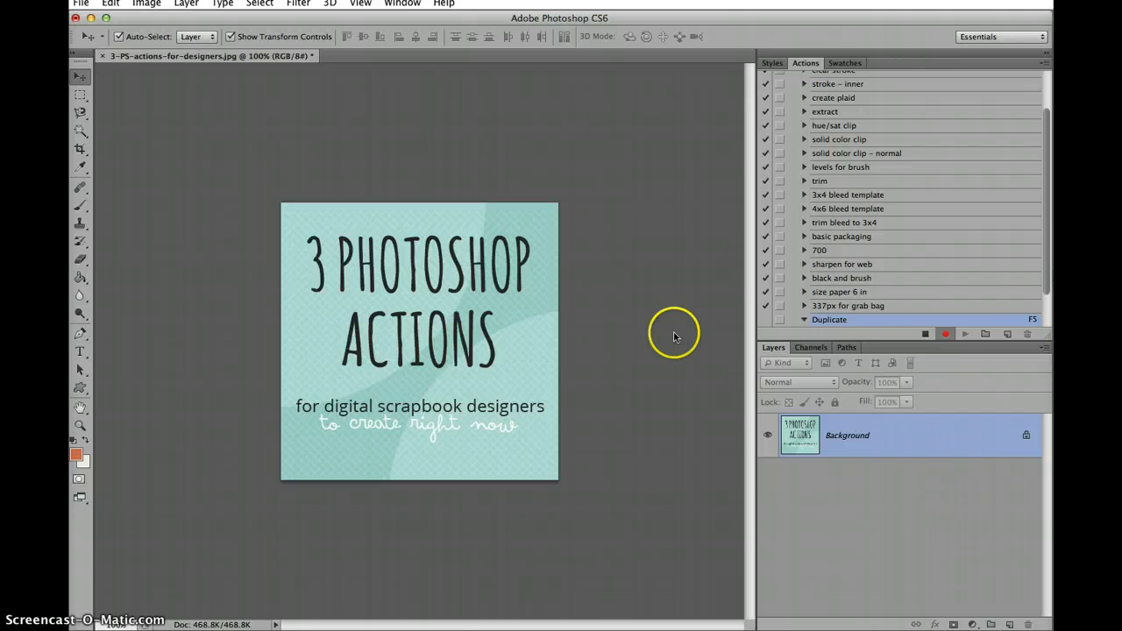
pyautogui.moveTo(272, 140)
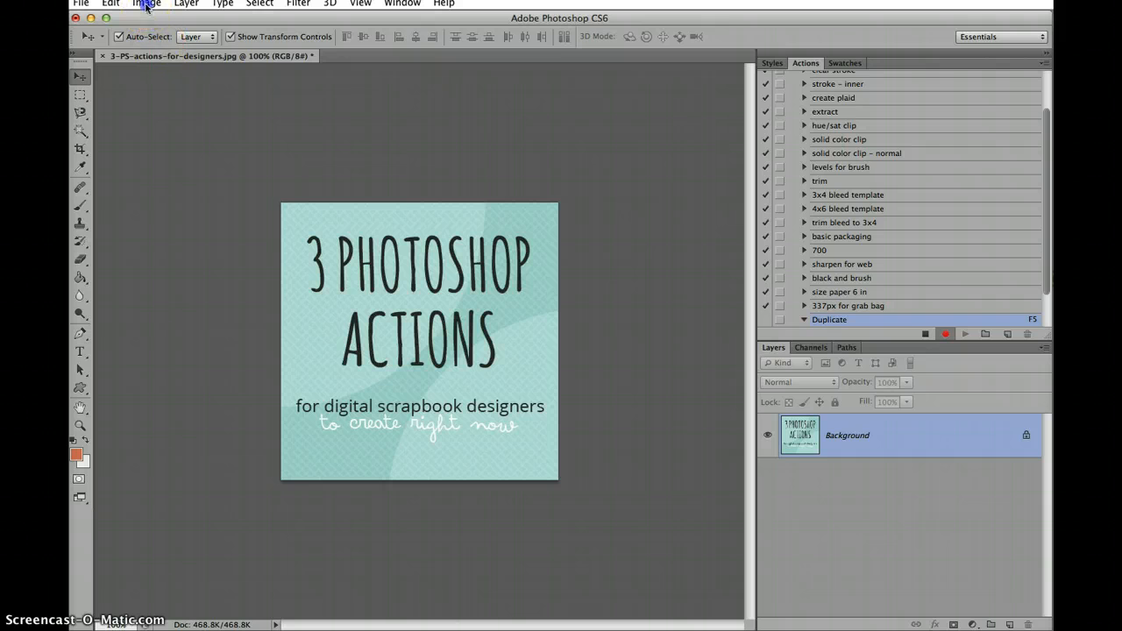
# Step: Duplicate the open image via Image > Duplicate, confirming the copy so it is recorded
pyautogui.click(147, 4)
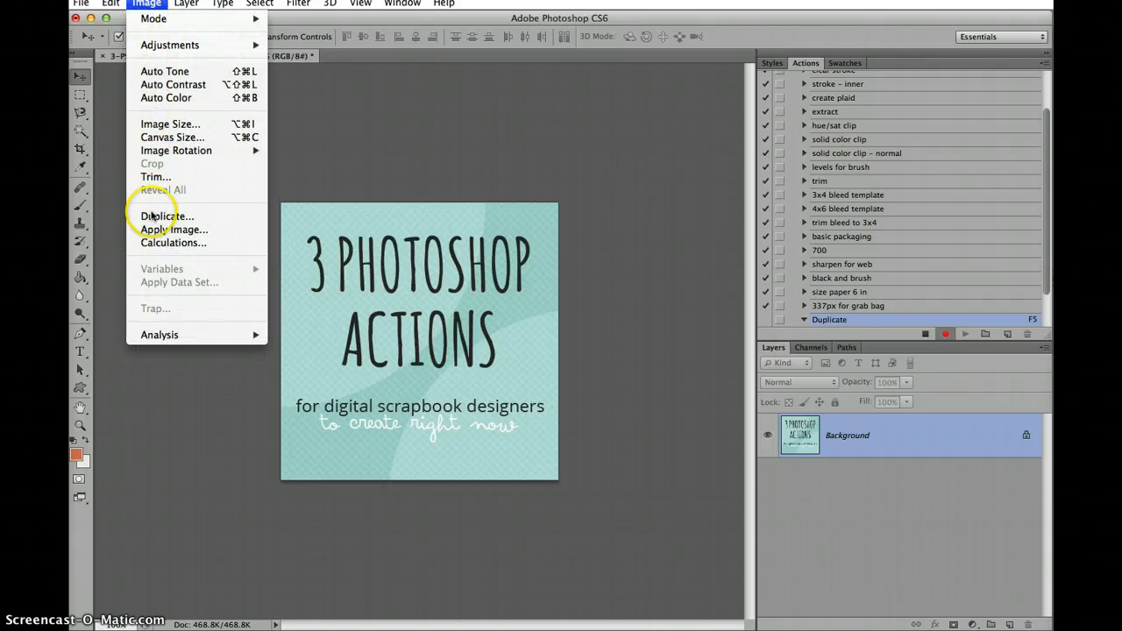
pyautogui.click(166, 216)
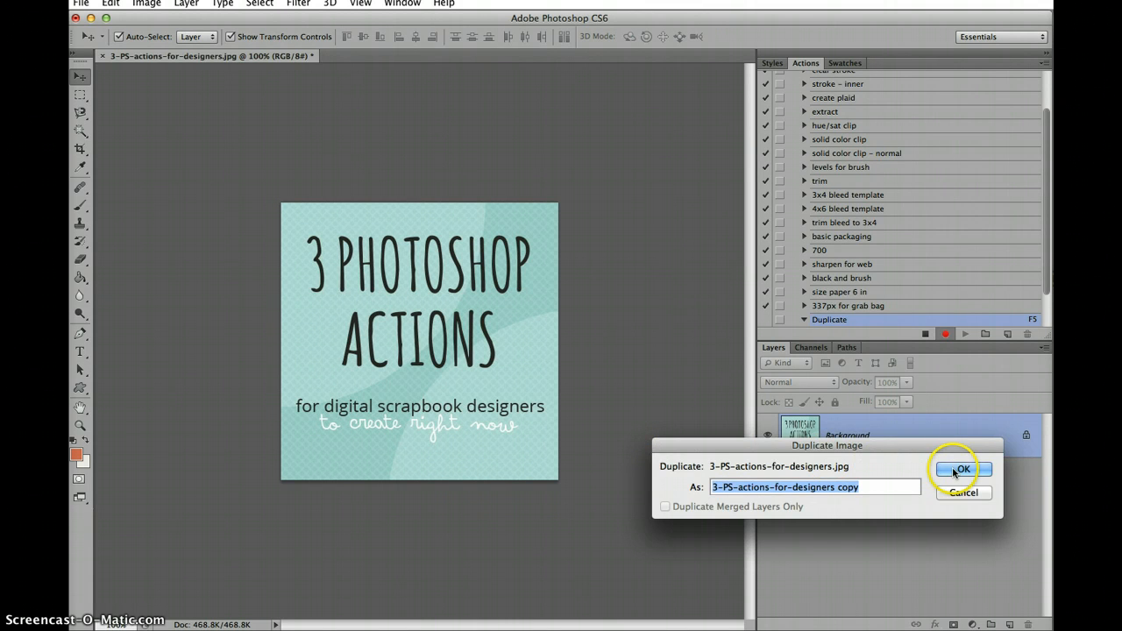
pyautogui.click(963, 470)
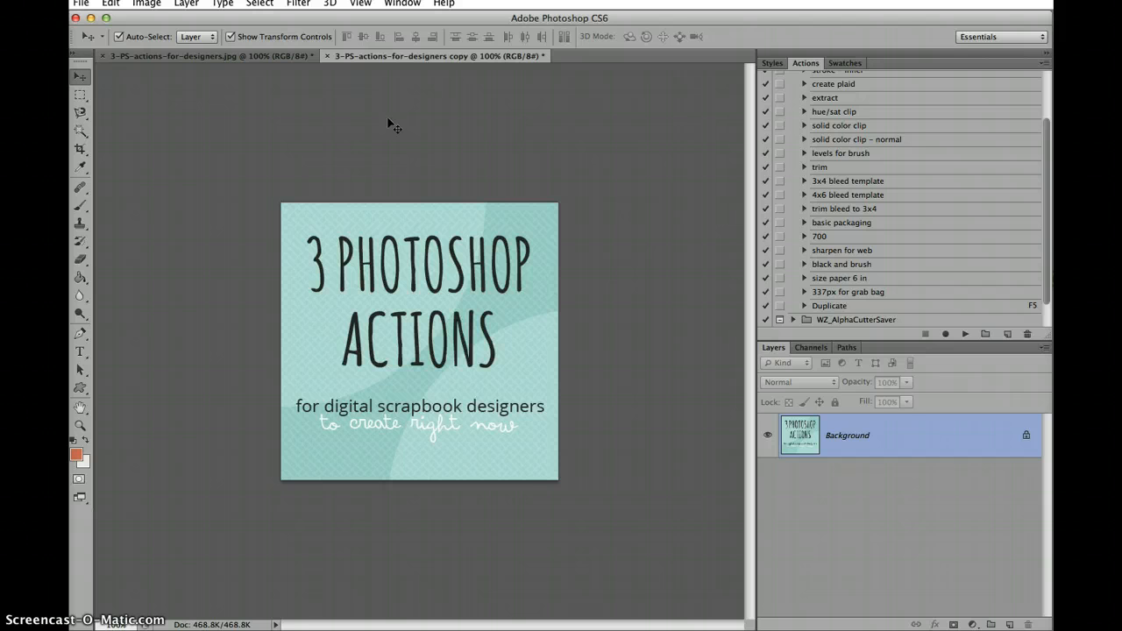
# Step: Stop recording the Duplicate action in the Actions panel
pyautogui.click(830, 305)
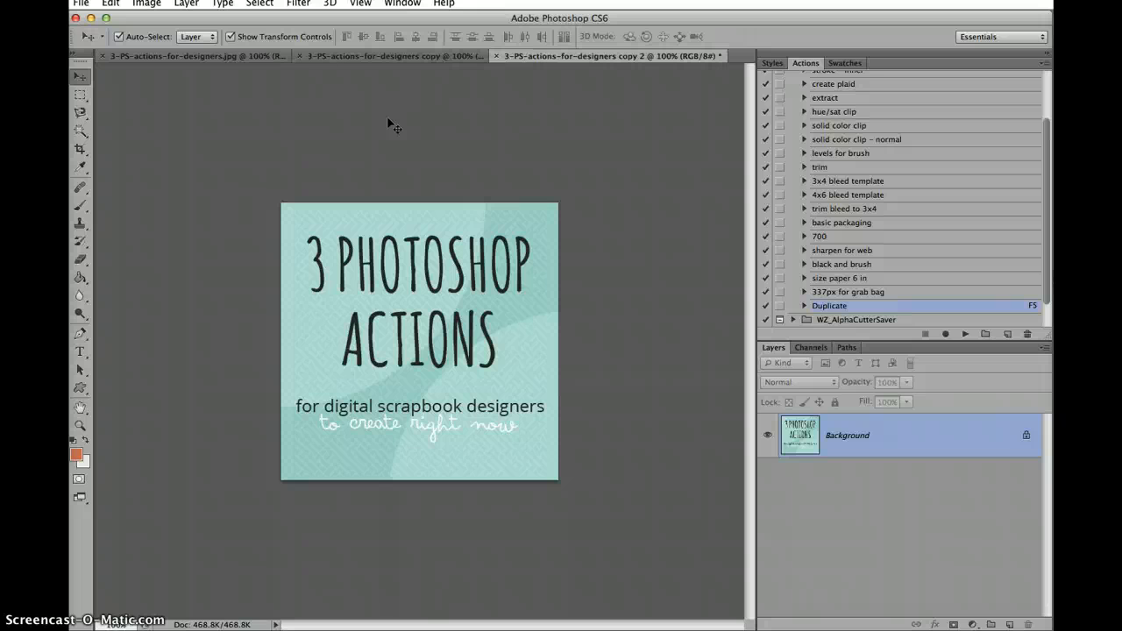